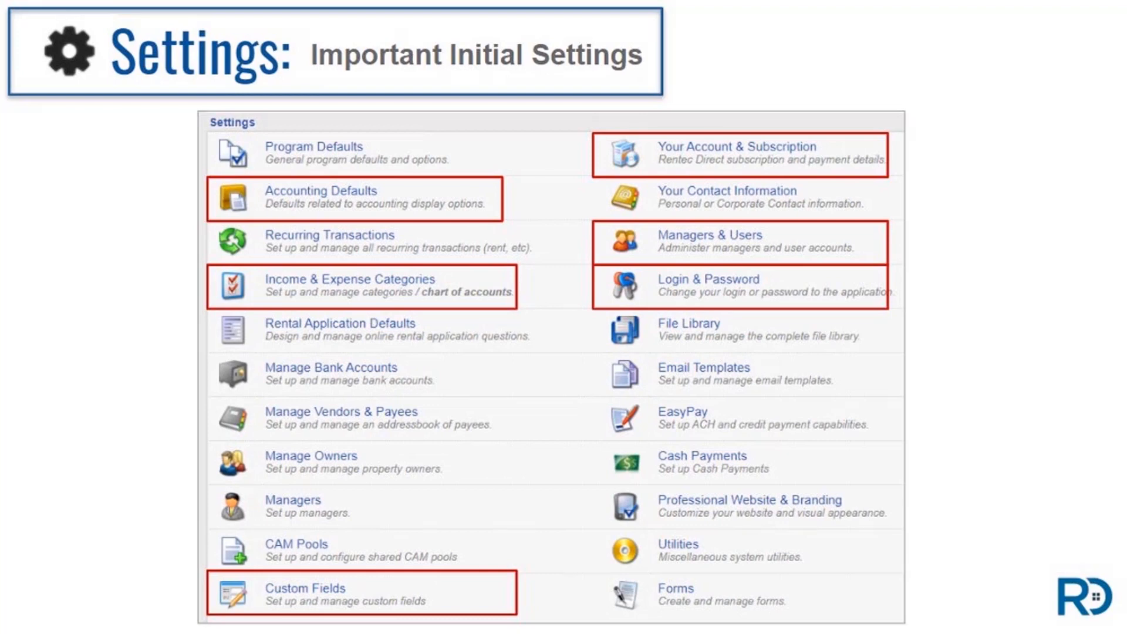
Go to the ACCOUNTS tab showing only the 1000 Undeposited Funds account
{"action": "scroll", "scroll_direction": "down", "scroll_amount": 3}
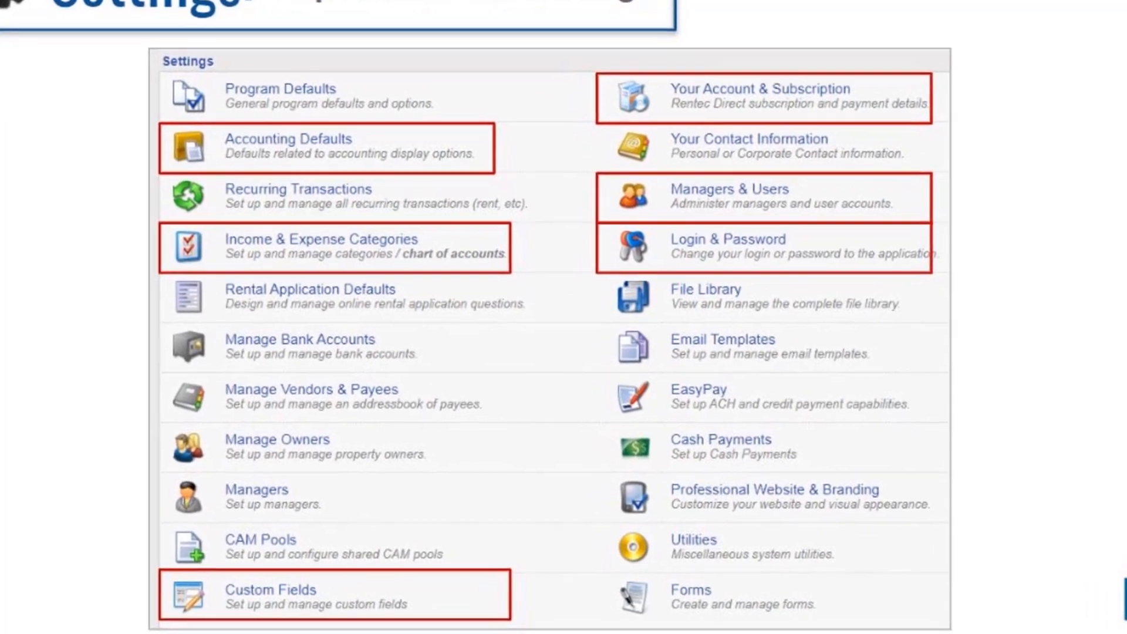
{"action": "scroll", "scroll_direction": "down", "scroll_amount": 3}
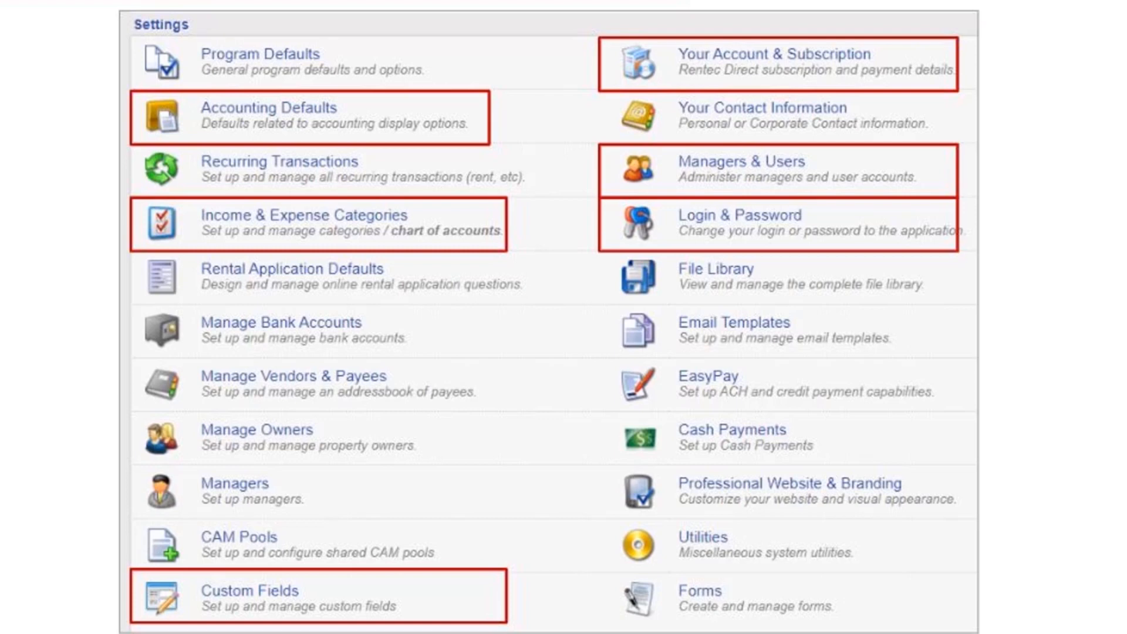
{"action": "left_click", "coordinate": [733, 215]}
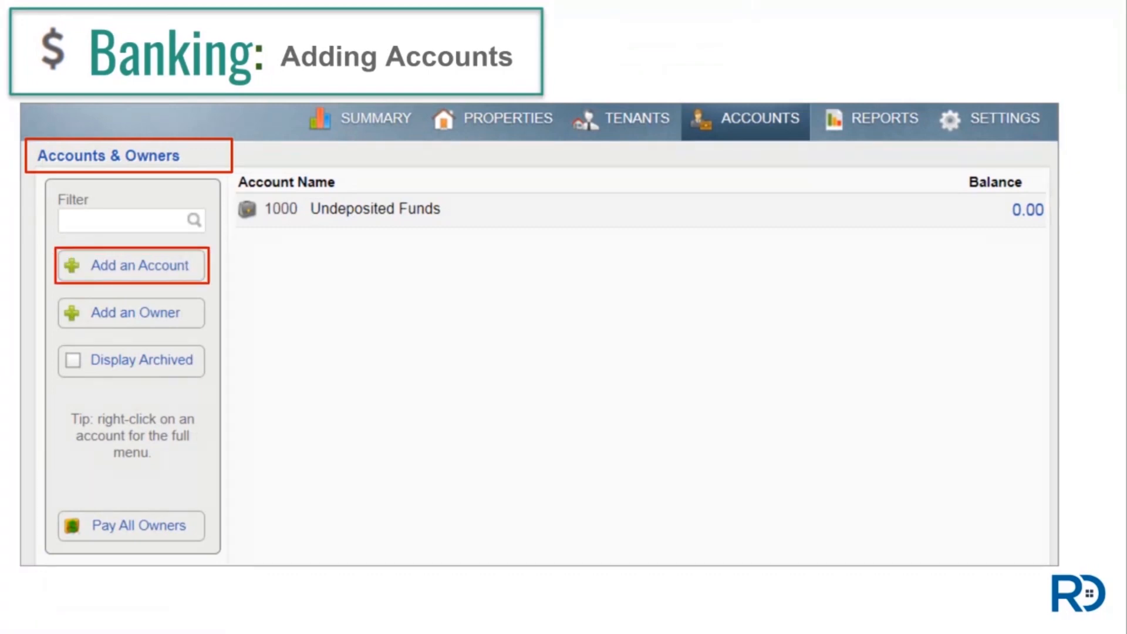
Start Add an Account to reach the Add New Account form with Business Checking preset
{"action": "left_click", "coordinate": [130, 265]}
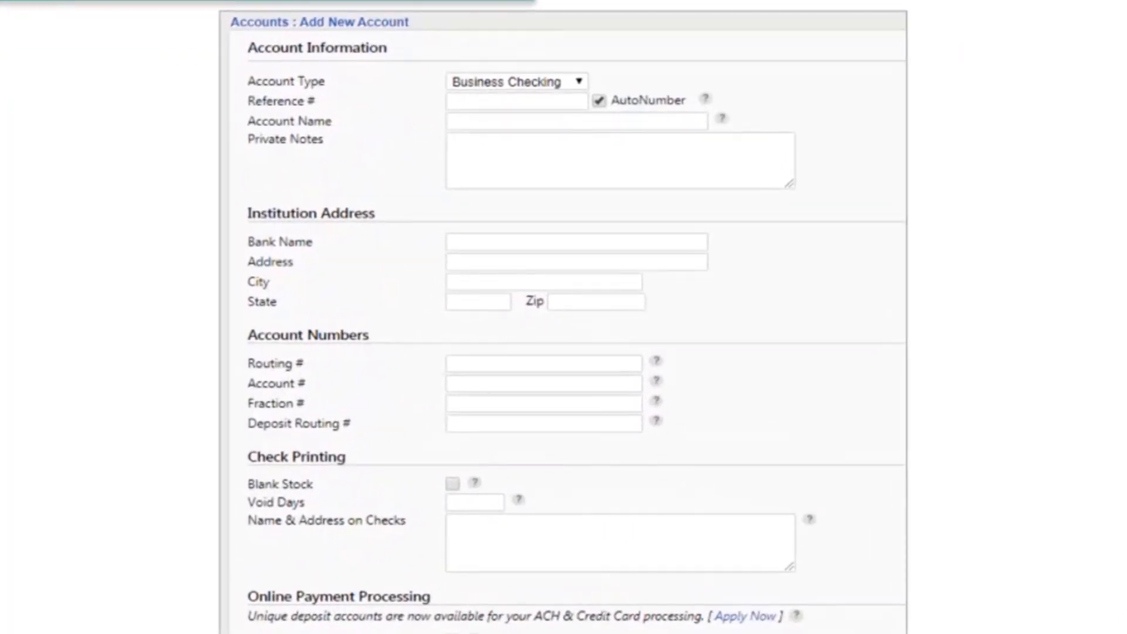
{"action": "left_click", "coordinate": [576, 121]}
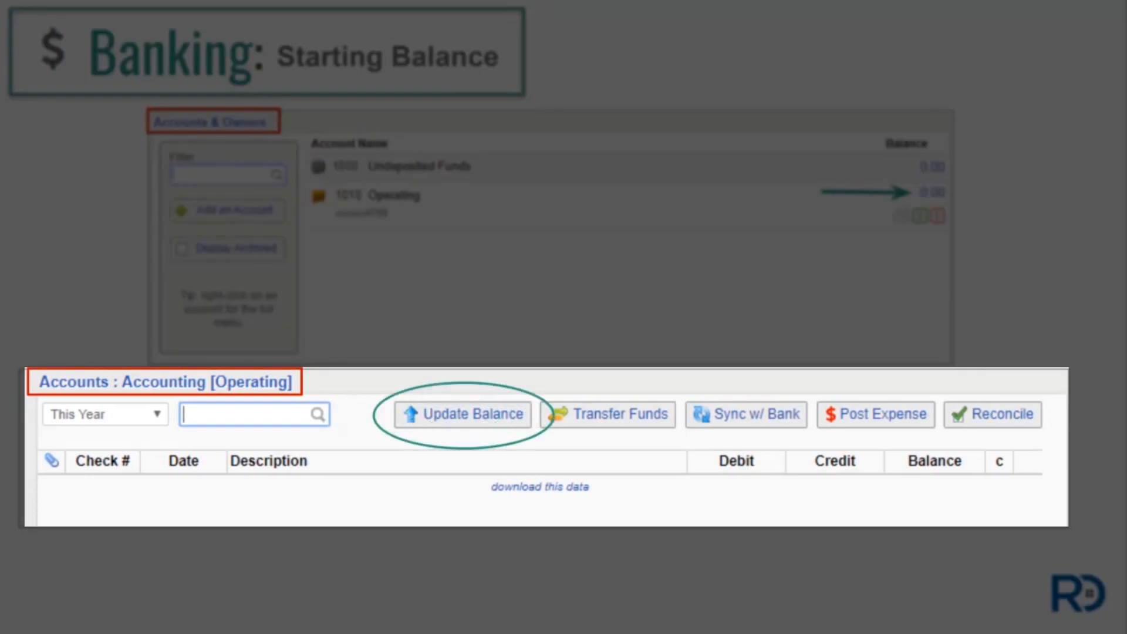
Advance to the Owners: Adding Details Per Owner slide with Add an Owner available
{"action": "left_click", "coordinate": [462, 415]}
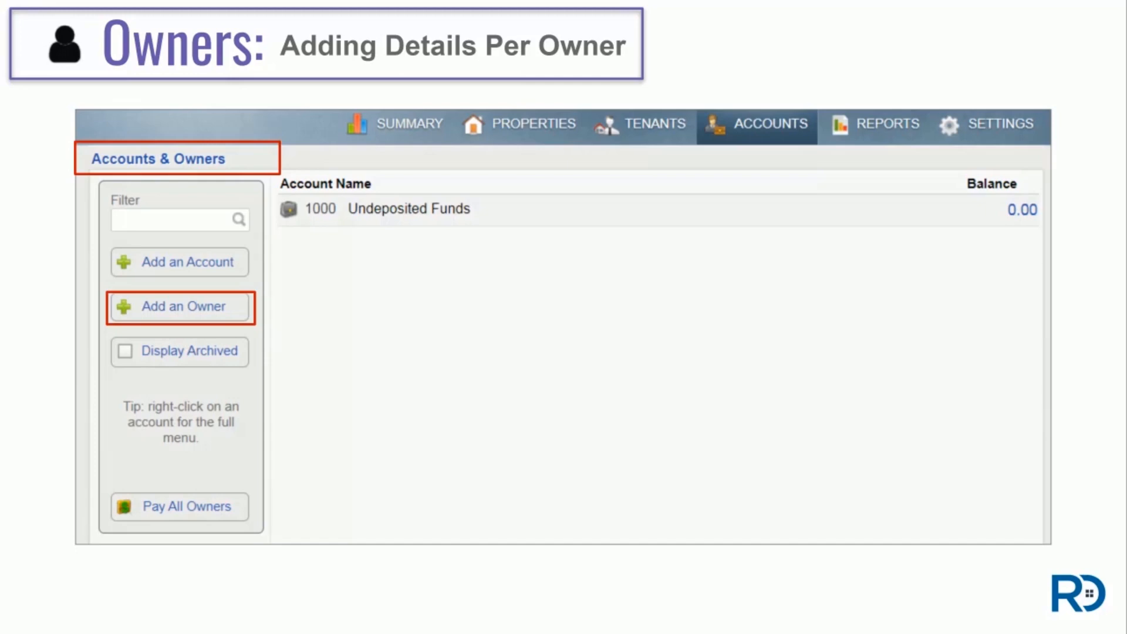
Bring up the blank Add Owner form with its Login Info section highlighted
{"action": "left_click", "coordinate": [181, 305]}
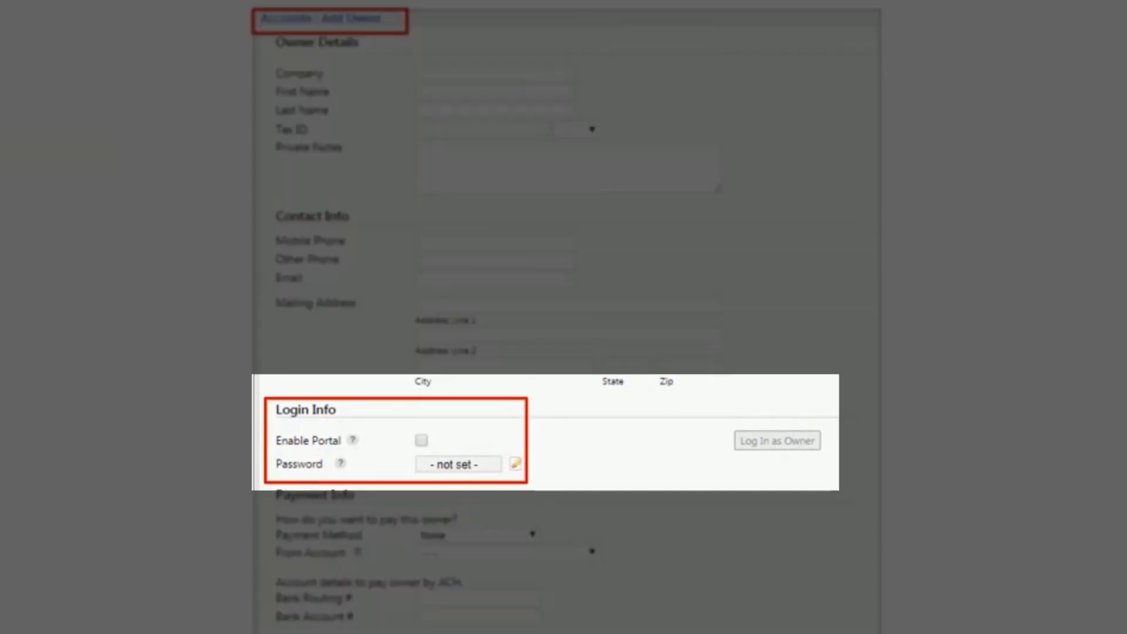
Focus on Enable Portal and Password settings, then log in as the owner
{"action": "scroll", "scroll_direction": "down", "scroll_amount": 3}
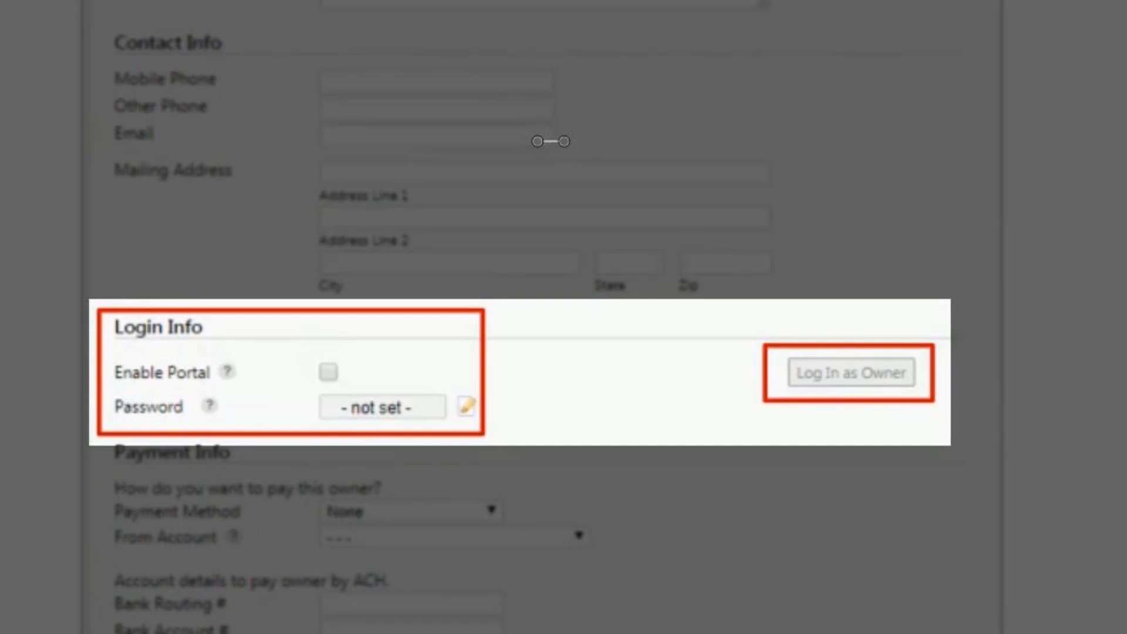
{"action": "left_click", "coordinate": [848, 372]}
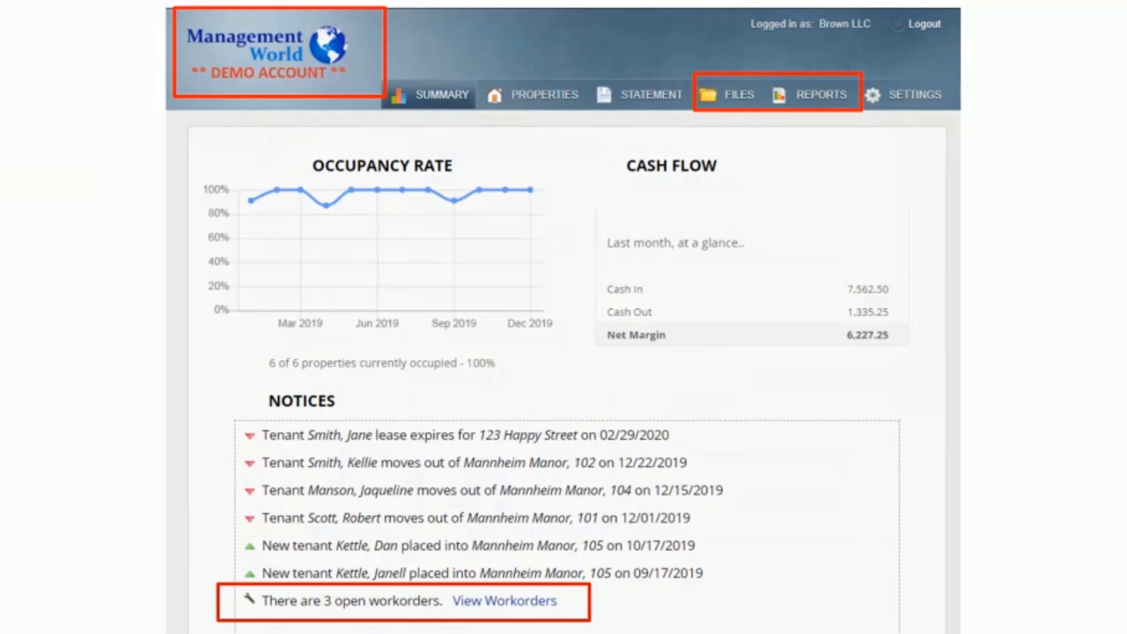
Move from the owner portal Summary on to the blank New Manager form
{"action": "left_click", "coordinate": [504, 601]}
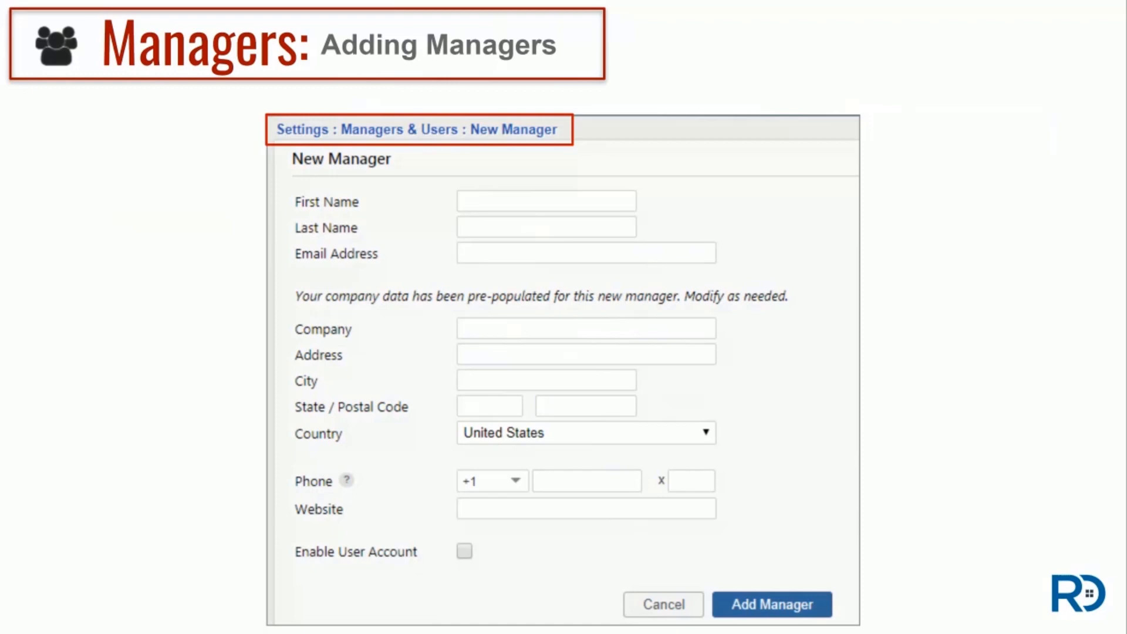
Enable the new manager's user account with Limited permissions and a password
{"action": "left_click", "coordinate": [464, 552]}
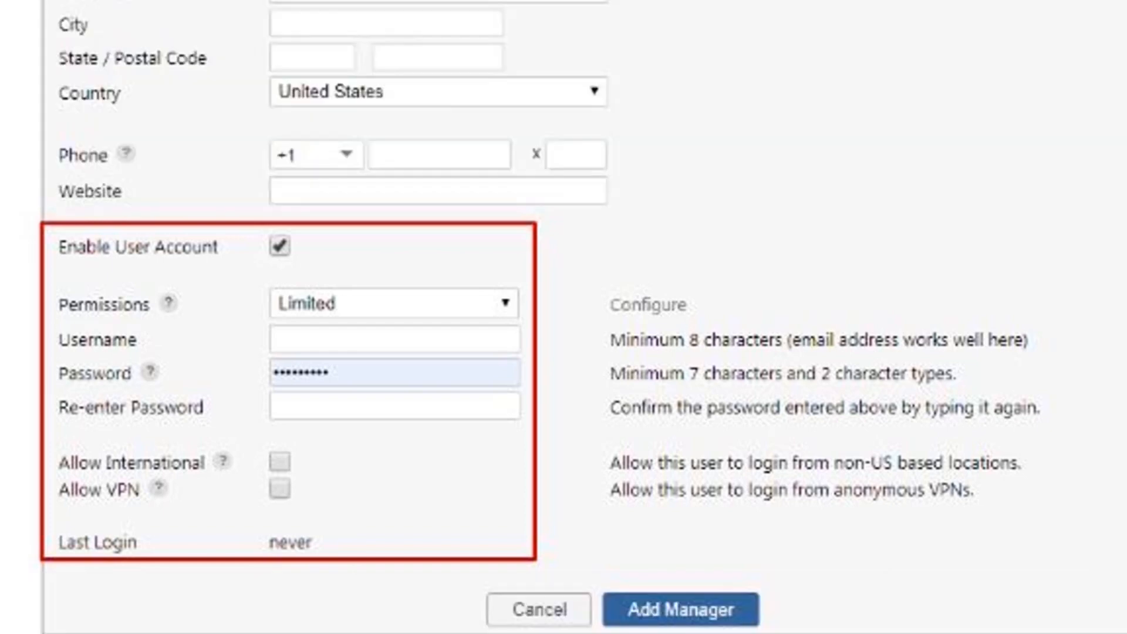
{"action": "left_click", "coordinate": [678, 610]}
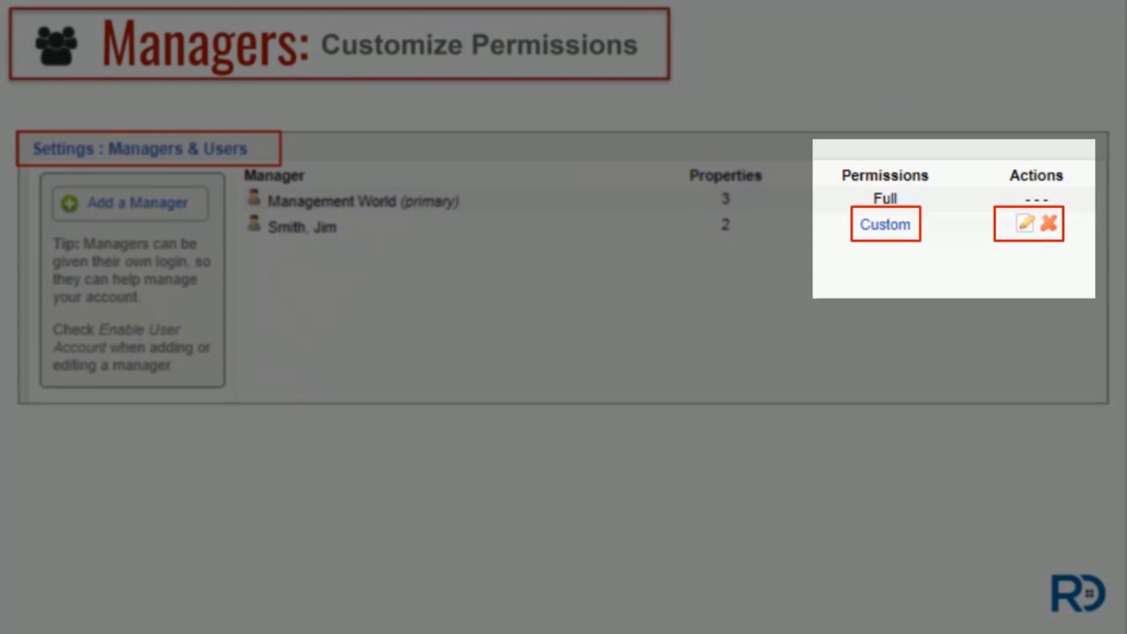
Go to the PROPERTIES tab showing an empty list with zero units
{"action": "left_click", "coordinate": [1022, 223]}
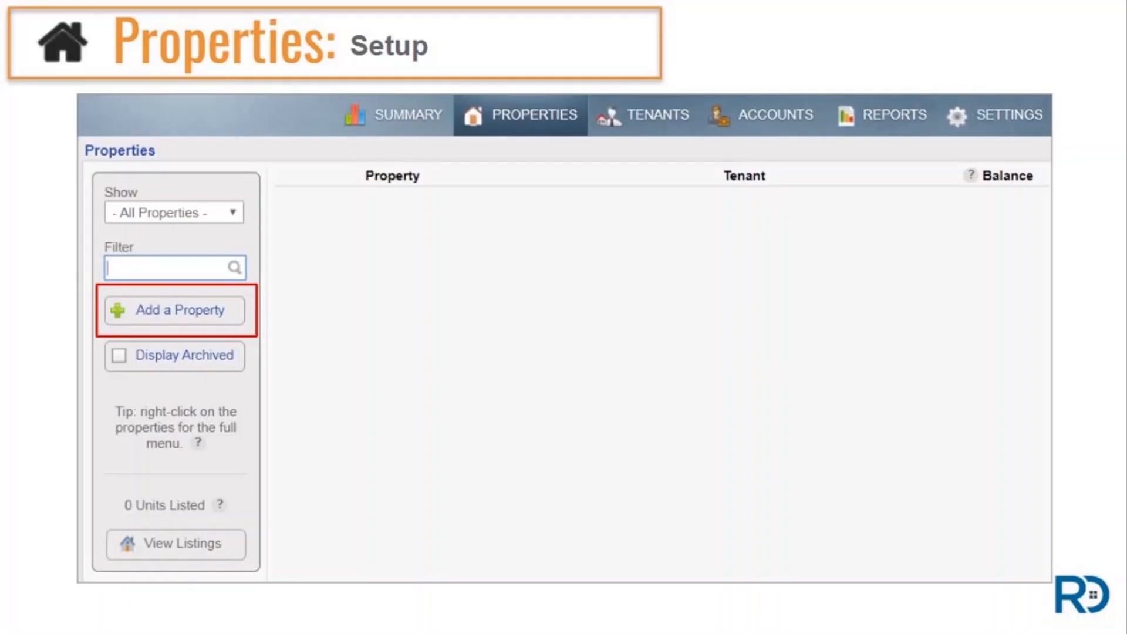
Add Sample Property so it lists as vacant with a 0.00 balance
{"action": "left_click", "coordinate": [175, 310]}
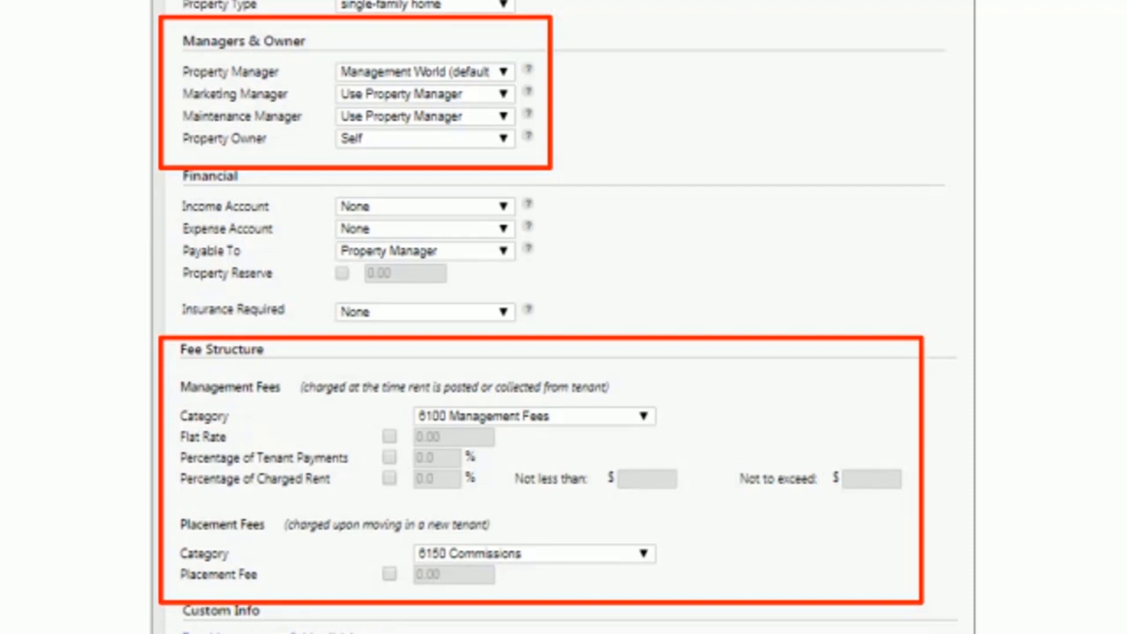
{"action": "scroll", "scroll_direction": "up", "scroll_amount": 3}
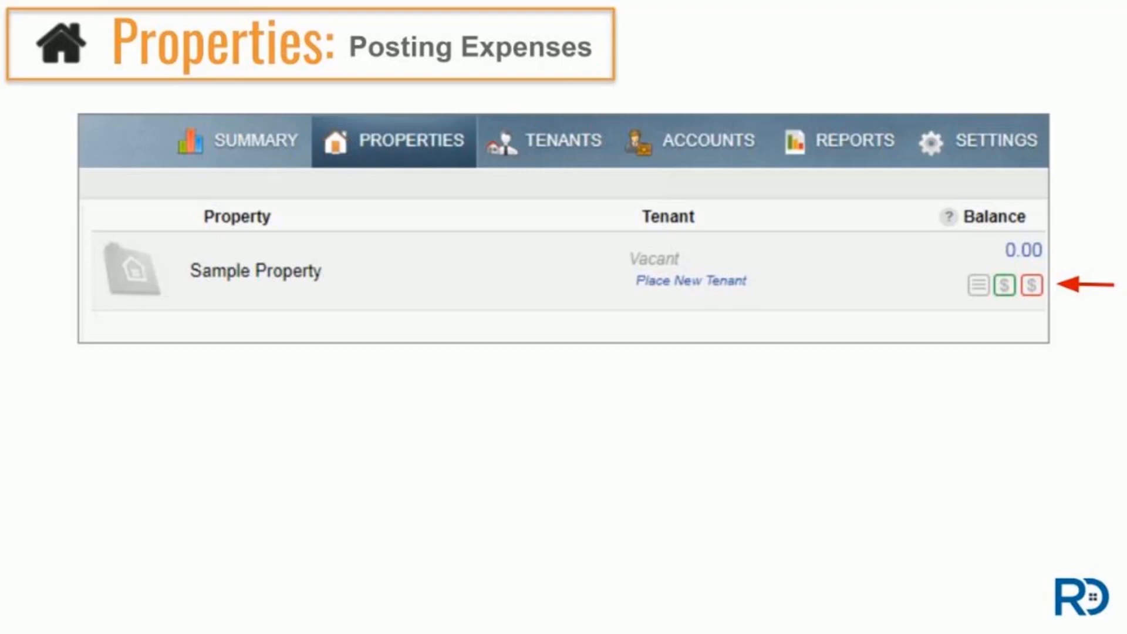
Go to Sample Property's accounting ledger and start a new Post Expense entry
{"action": "left_click", "coordinate": [1024, 290]}
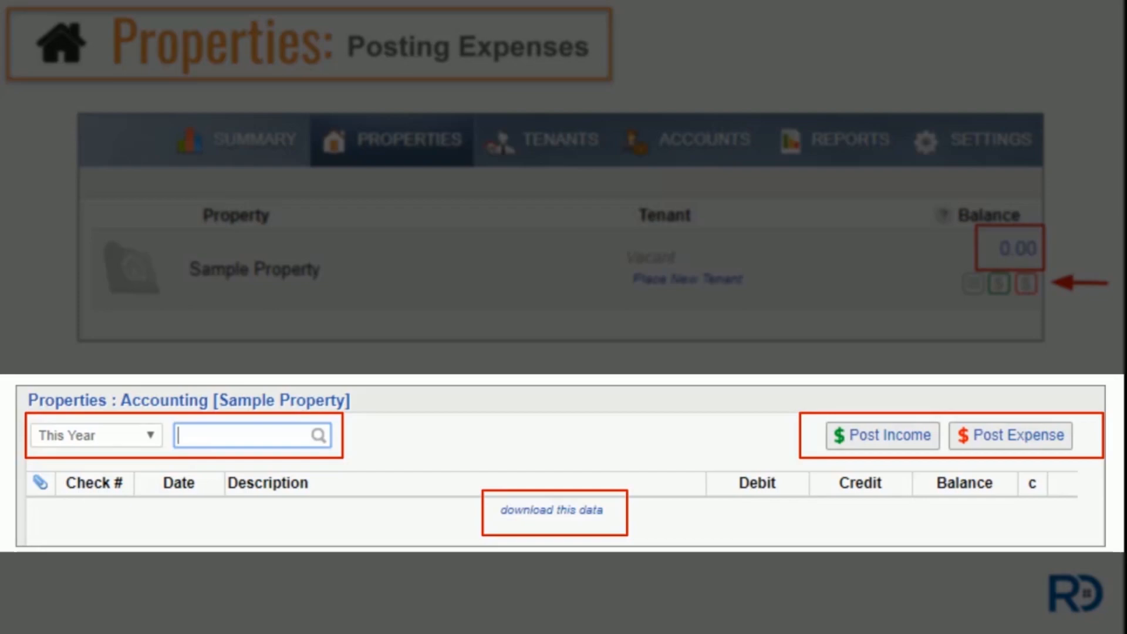
{"action": "left_click", "coordinate": [1010, 434]}
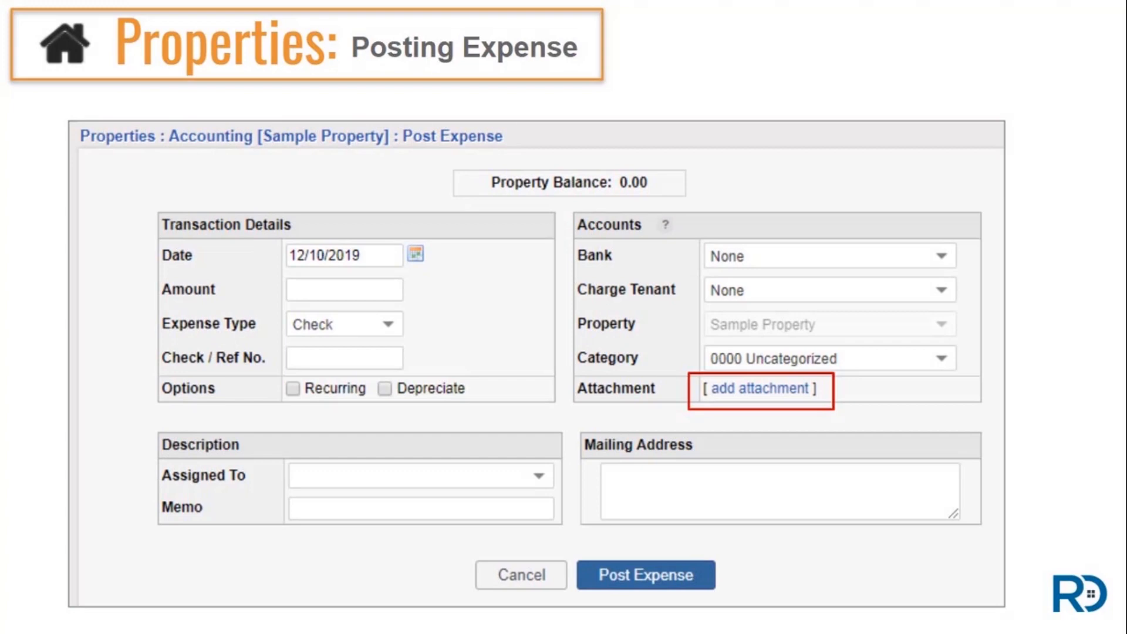
Return to the Properties list showing Sample Property occupied by Jane Smith
{"action": "left_click", "coordinate": [760, 389]}
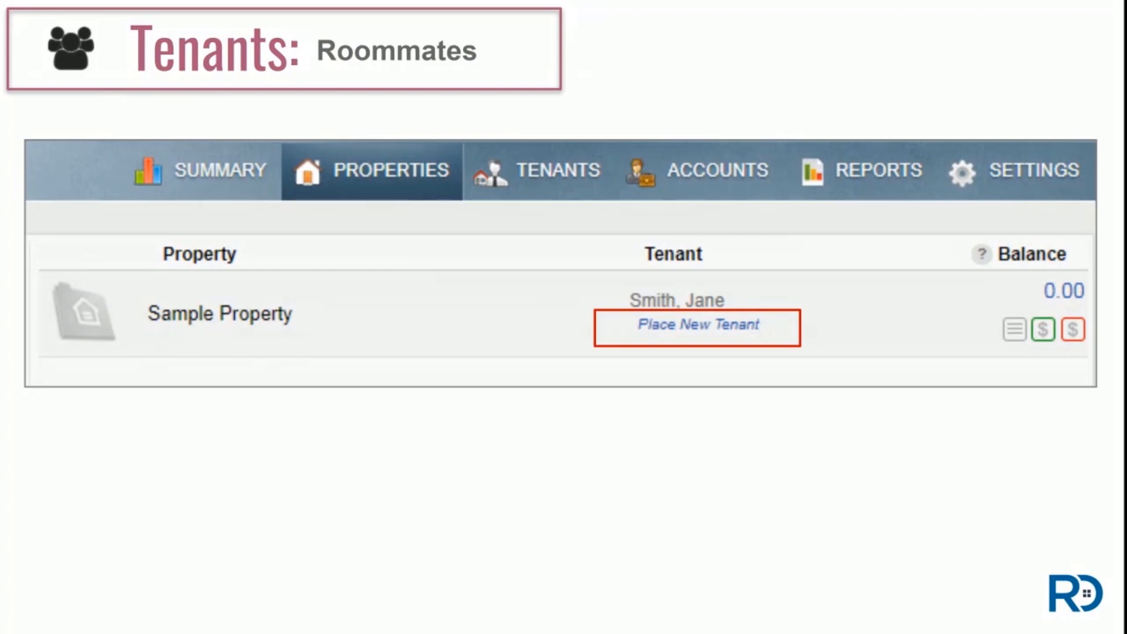
Start placing a new tenant in Sample Property, with 1200.00 rent and 600.00 deposit prefilled
{"action": "left_click", "coordinate": [696, 324]}
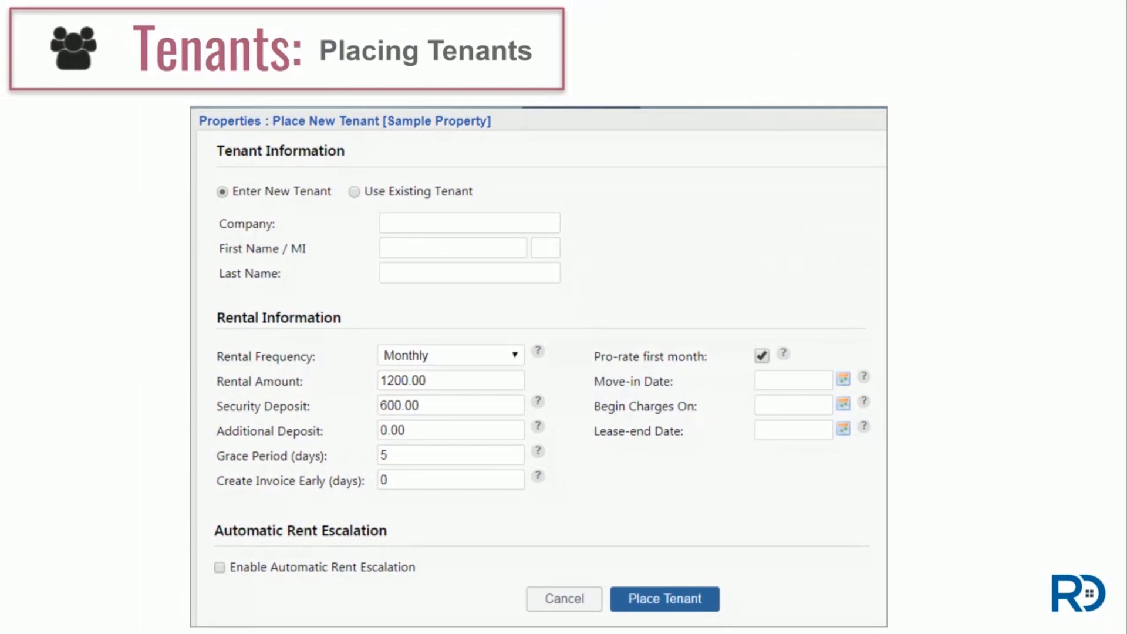
Show the Place New Tenant form with 1200.00 rent, 600.00 deposit, 5-day grace period and prorated first month
{"action": "left_click", "coordinate": [229, 191]}
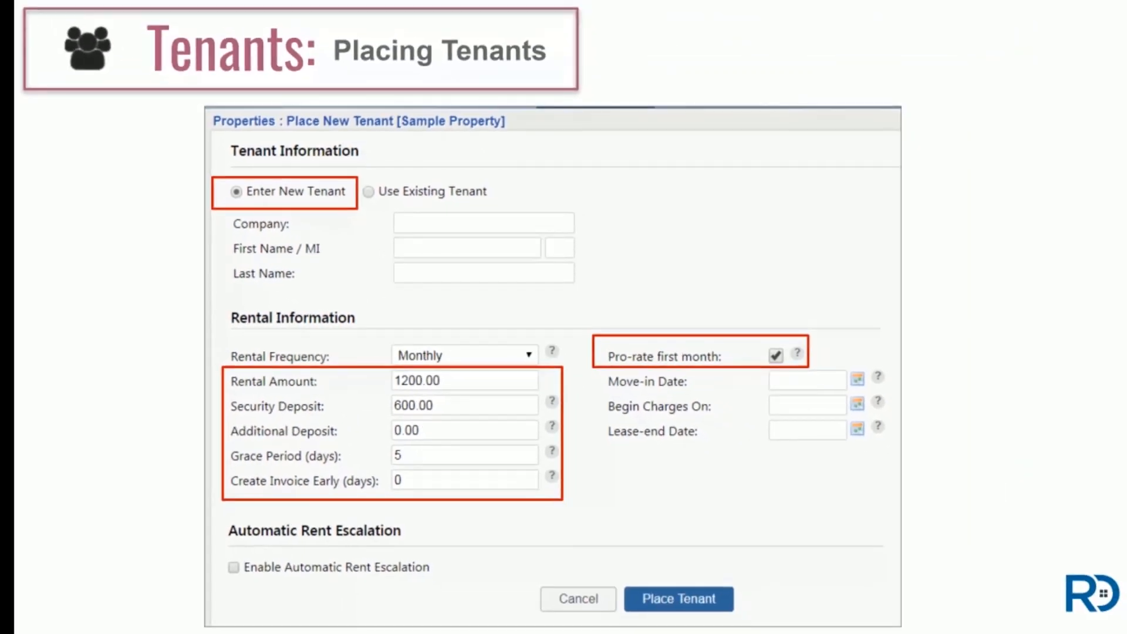
Show Jane Smith's tenant details with Email Notifications and Tenant Portal settings, then her Tenants list entry
{"action": "left_click", "coordinate": [676, 597]}
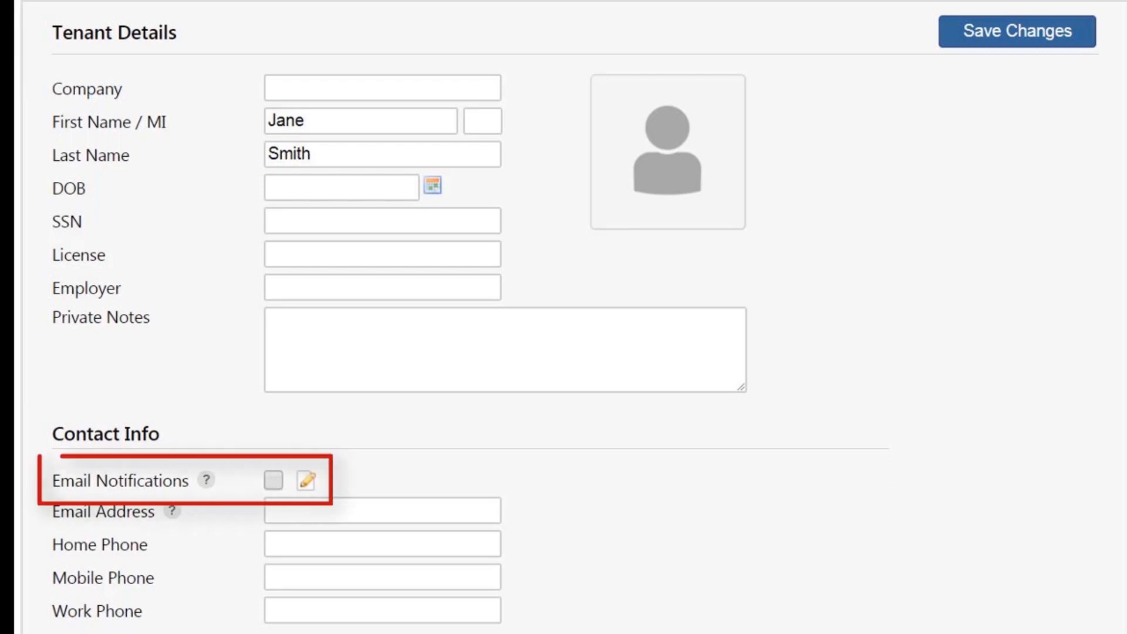
{"action": "left_click", "coordinate": [306, 481]}
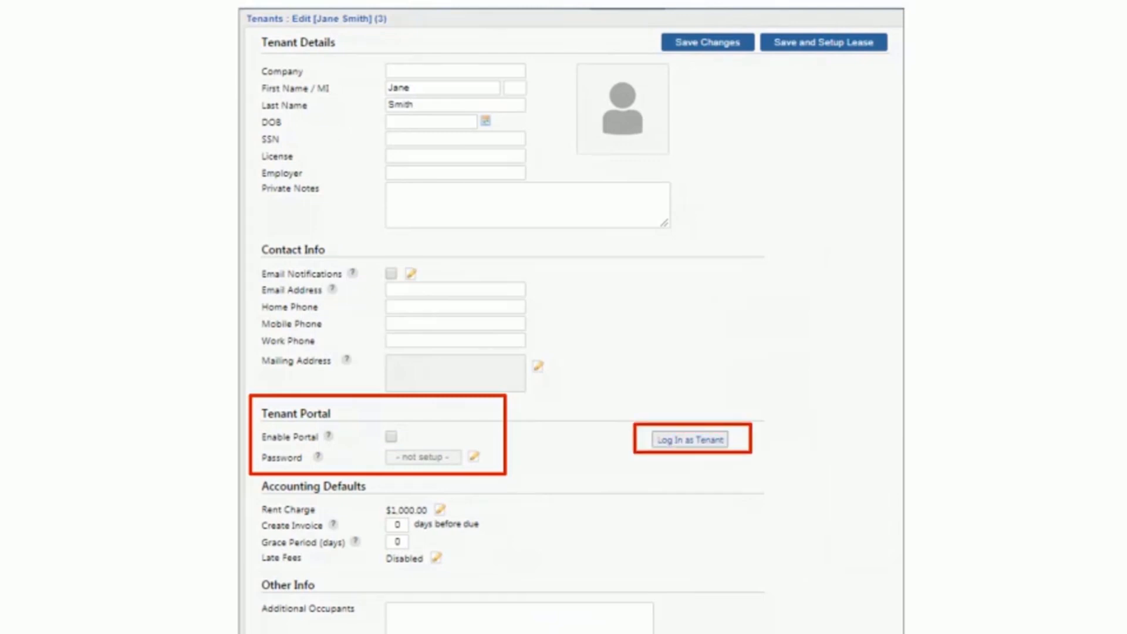
{"action": "left_click", "coordinate": [691, 439]}
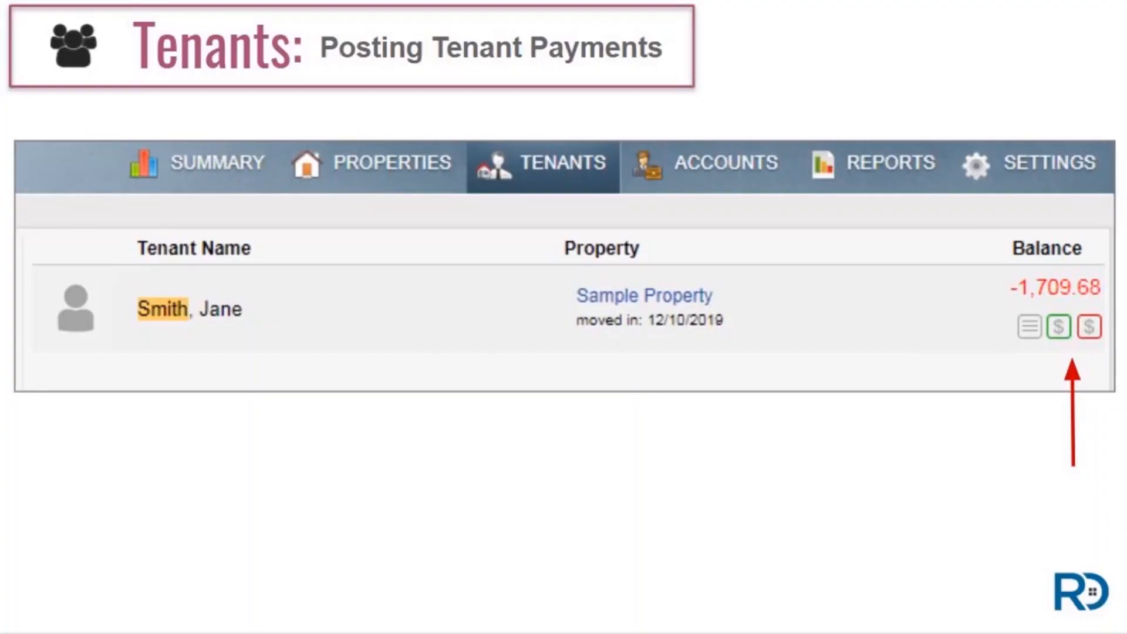
Bring up Post Payment for a 925.00 check, ref 3652, to Rental Income with a 10% management fee
{"action": "left_click", "coordinate": [1058, 328]}
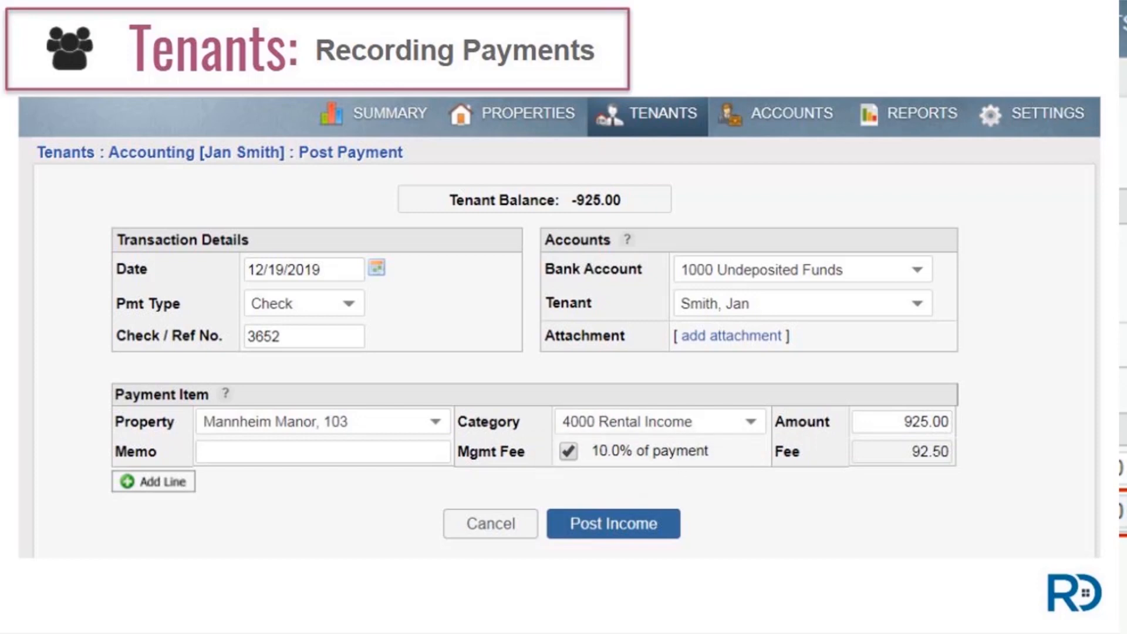
Show Jane Smith's accounting ledger with 500.00 on deposit and a 0.00 balance
{"action": "left_click", "coordinate": [153, 483]}
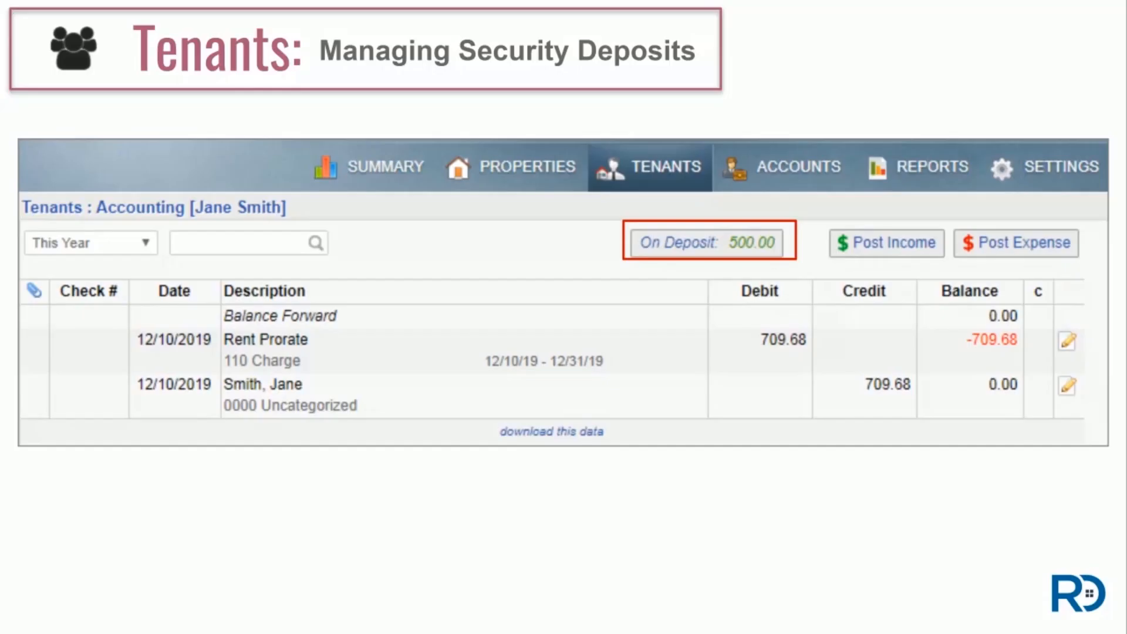
{"action": "left_click", "coordinate": [708, 241]}
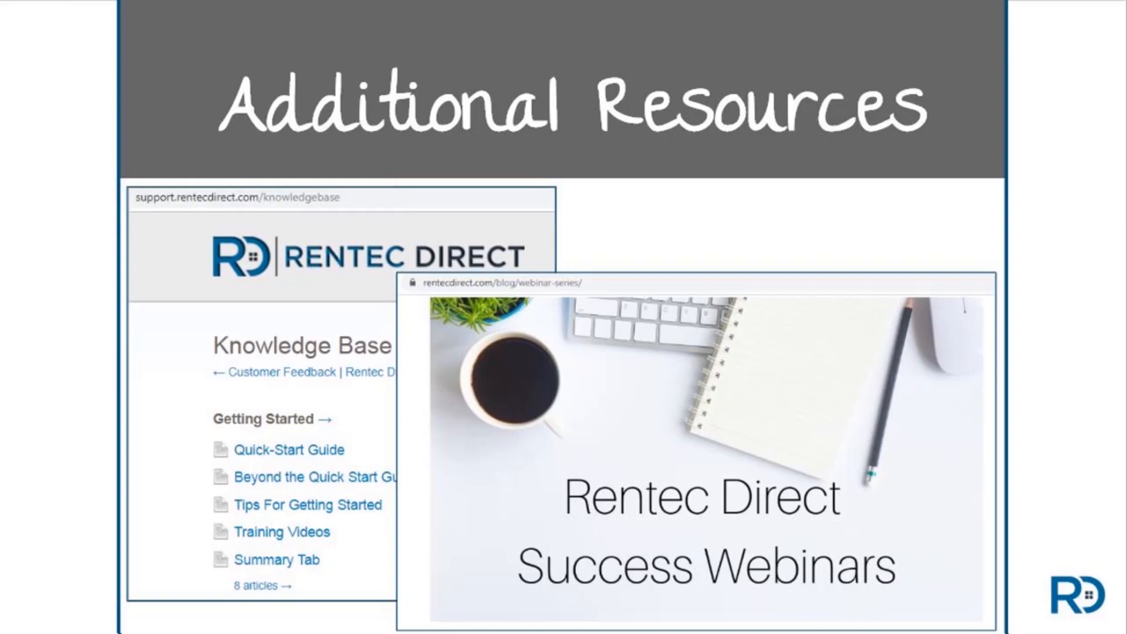
Highlight the Success Webinars web address on the Additional Resources slide
{"action": "left_click", "coordinate": [504, 283]}
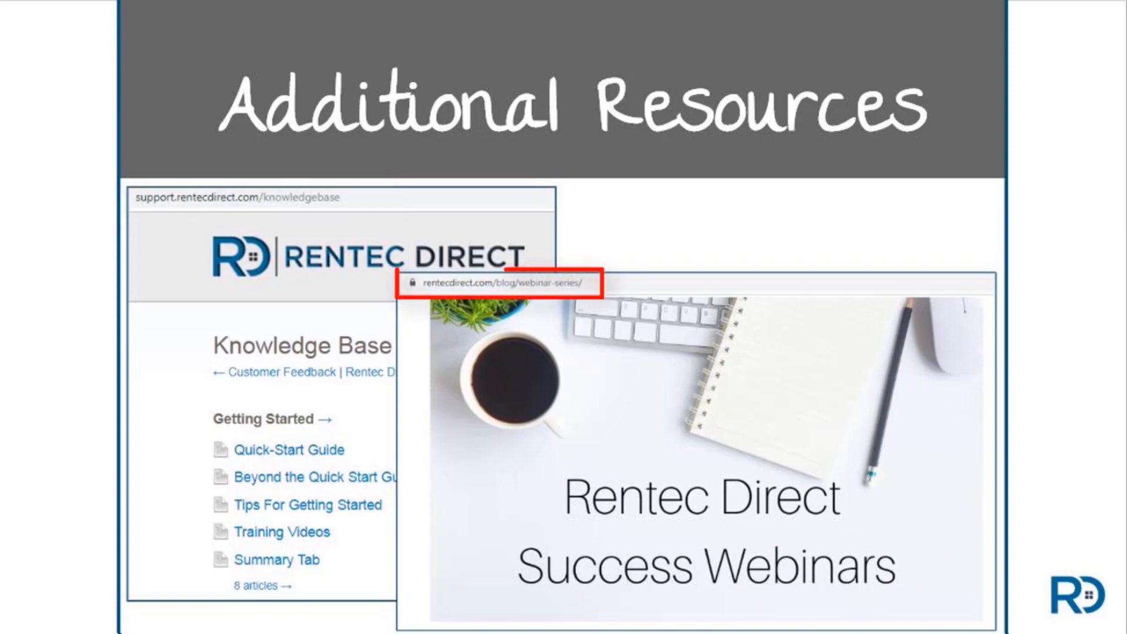